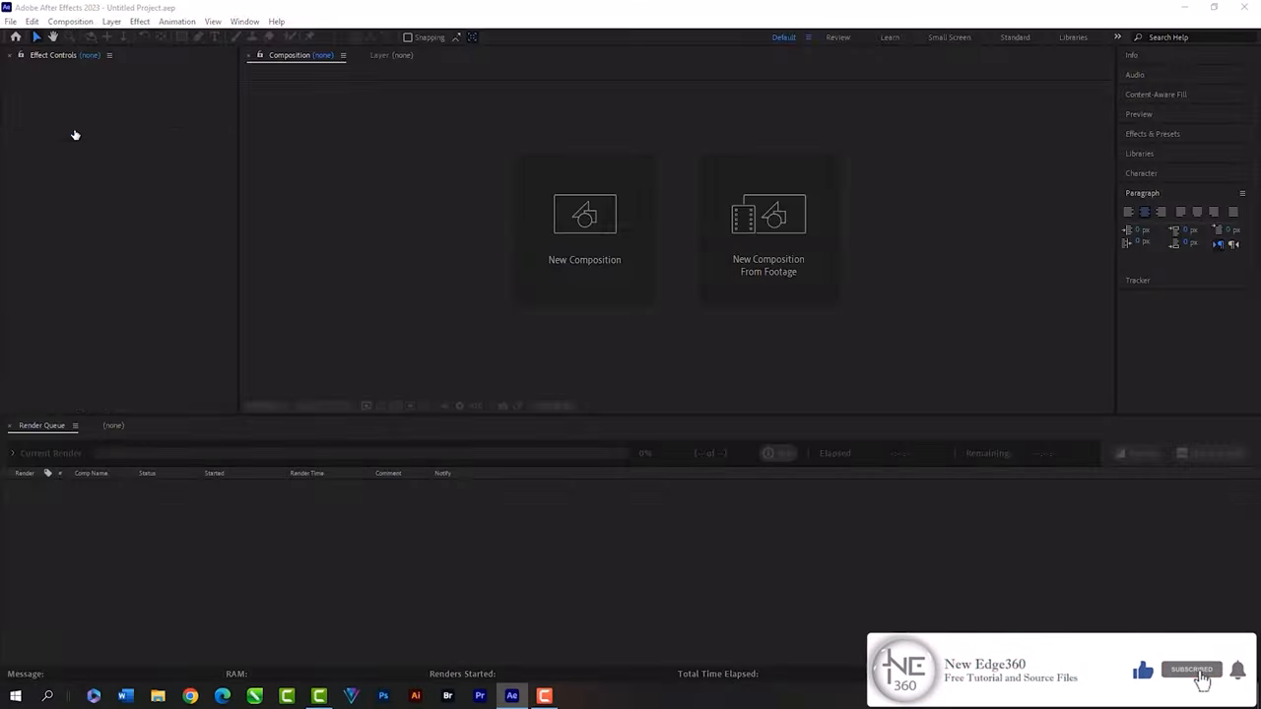
- Create Comp 1 as a 1920×1080 HD composition with a white background
click(584, 212)
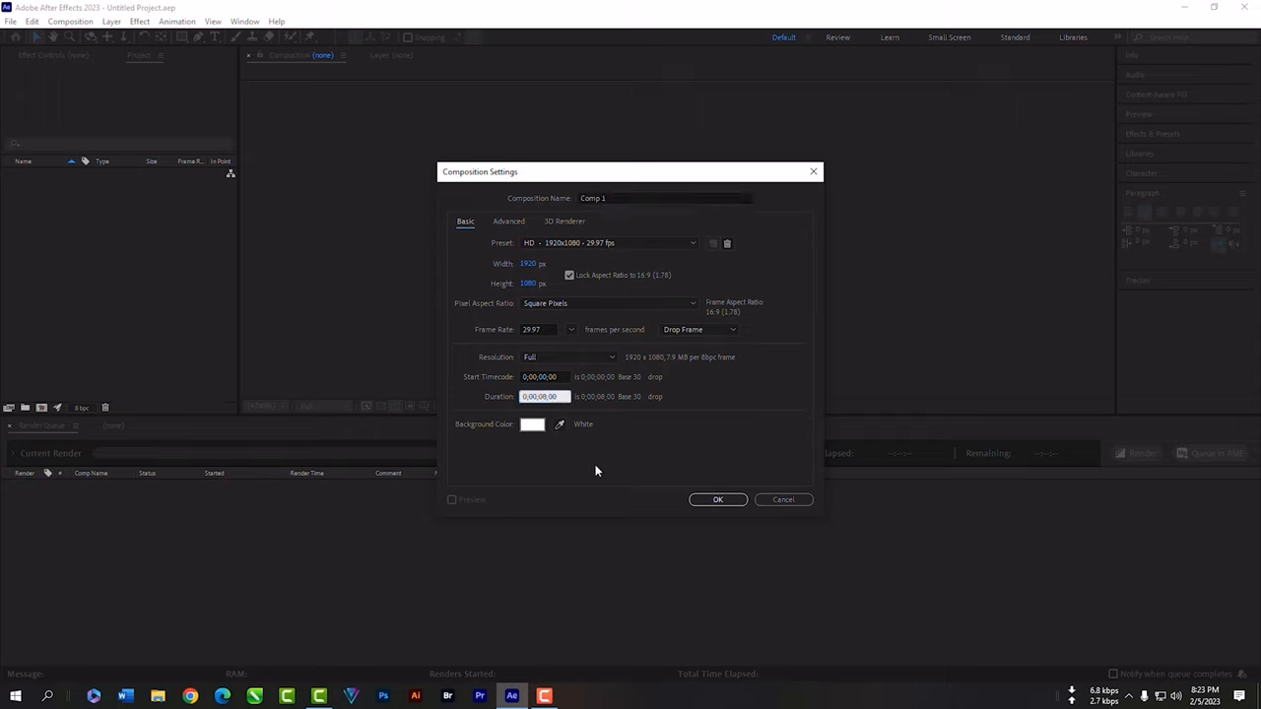
click(717, 500)
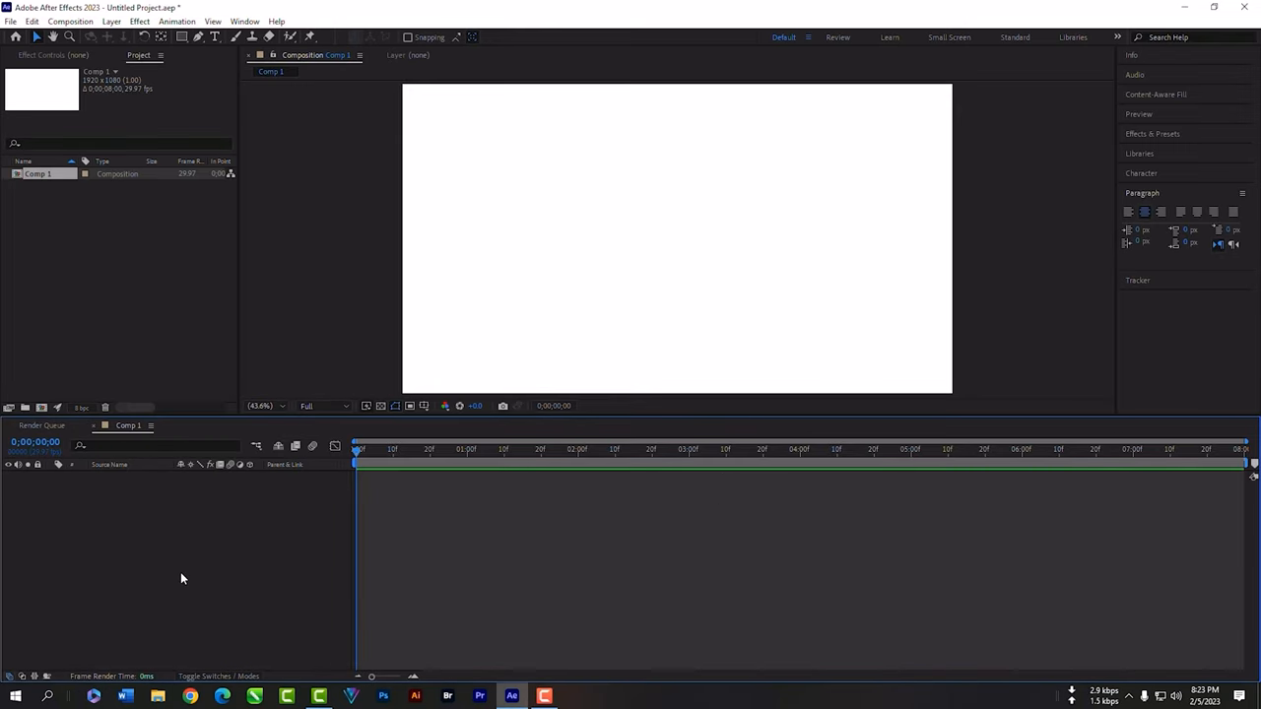
- Add a full-frame solid layer, Cyan Solid 1, coloured cyan
right_click(181, 579)
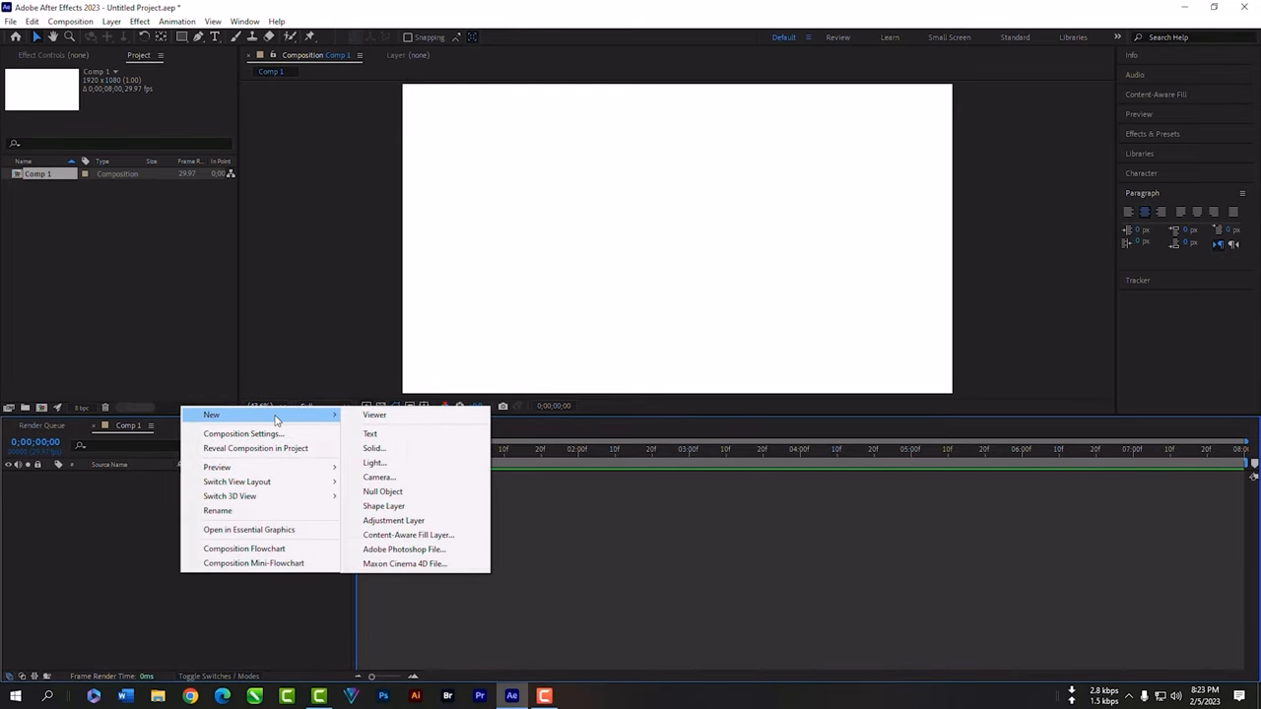
click(375, 449)
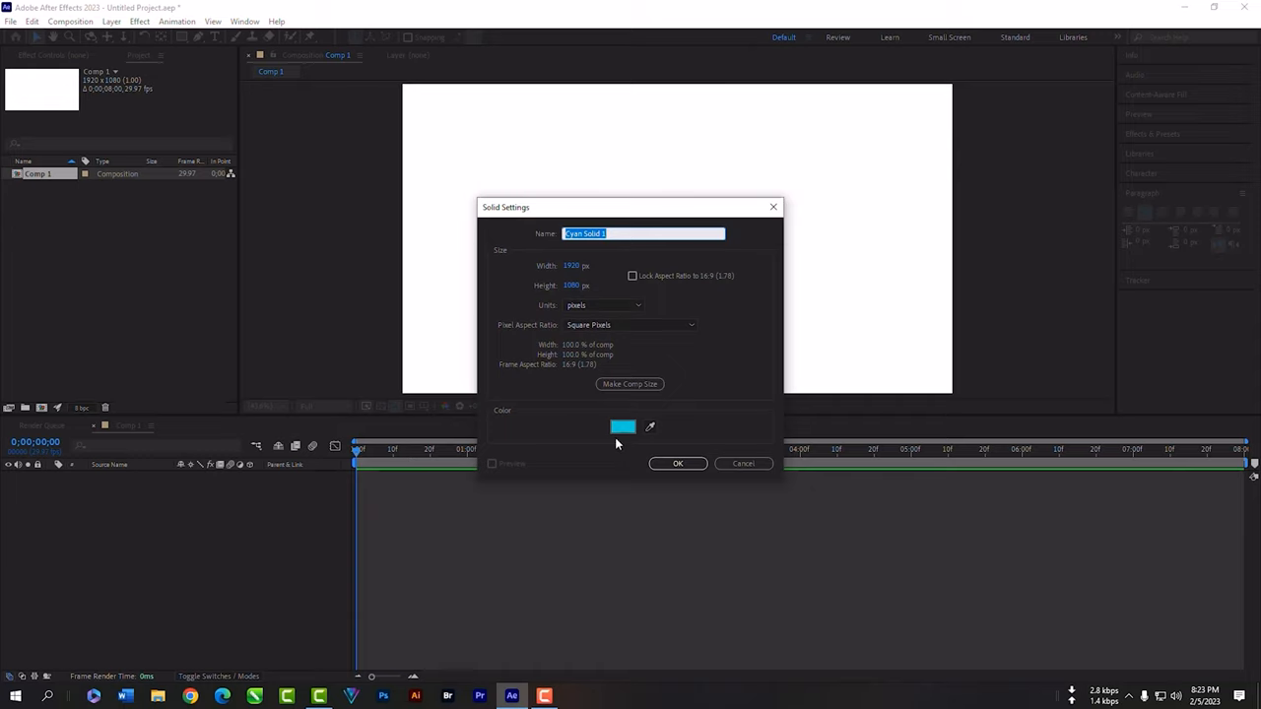
click(622, 426)
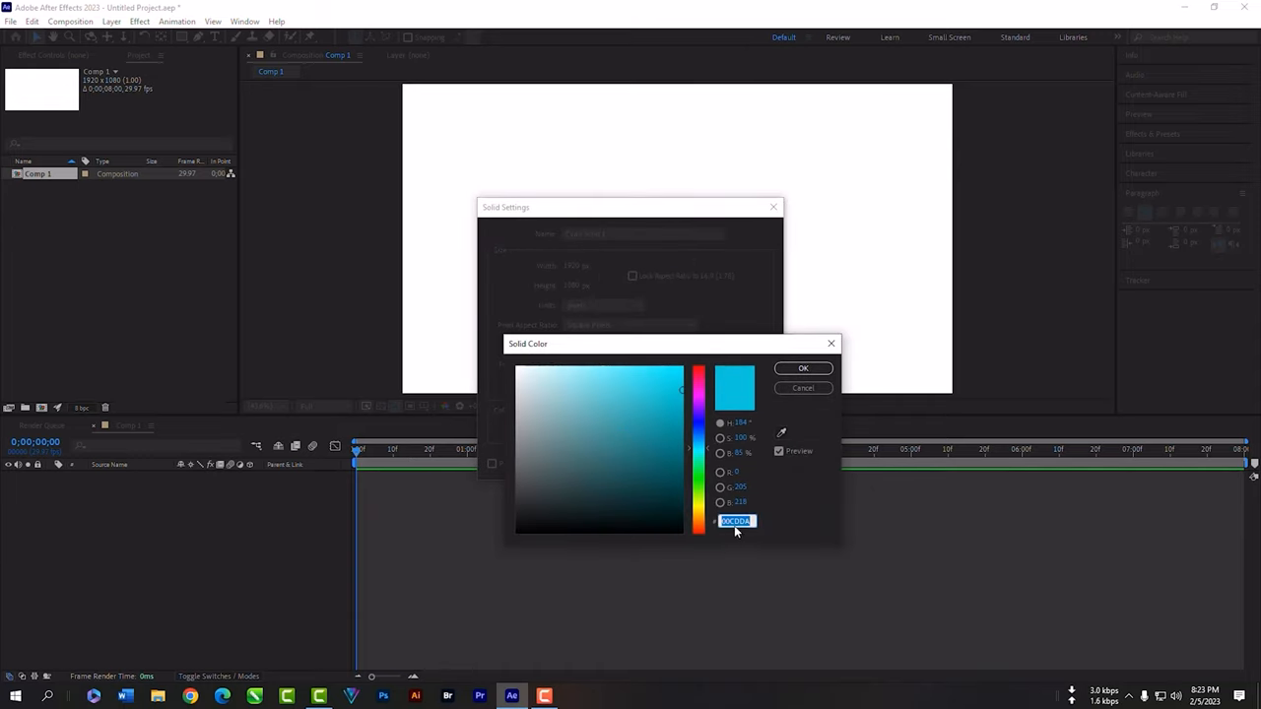
click(804, 368)
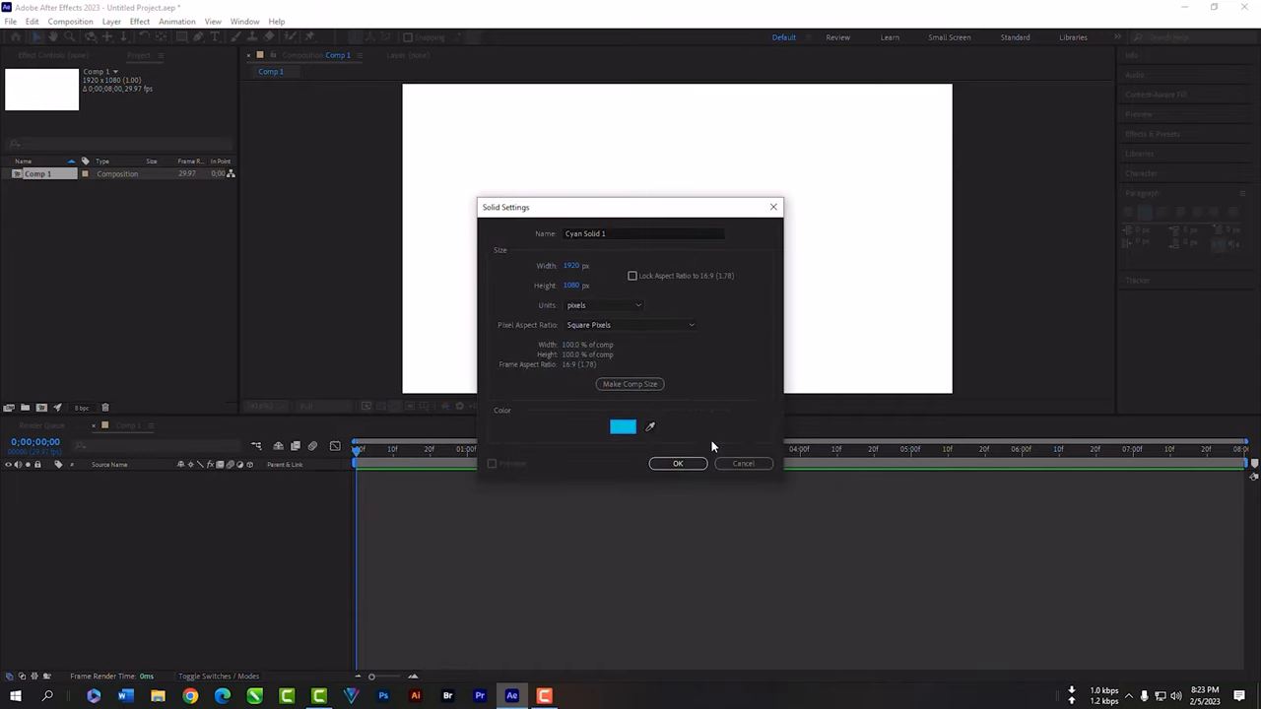
click(678, 463)
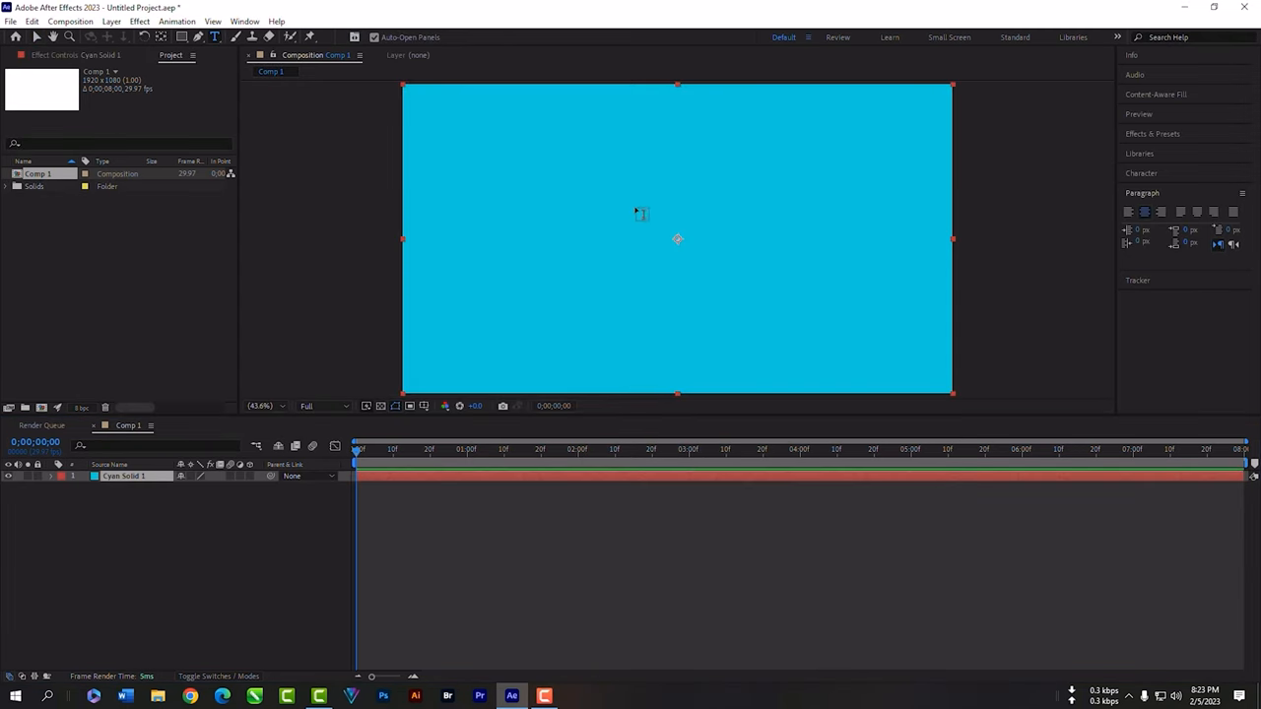
- Place a text layer reading 'New Edge360' in the middle of the frame
click(678, 239)
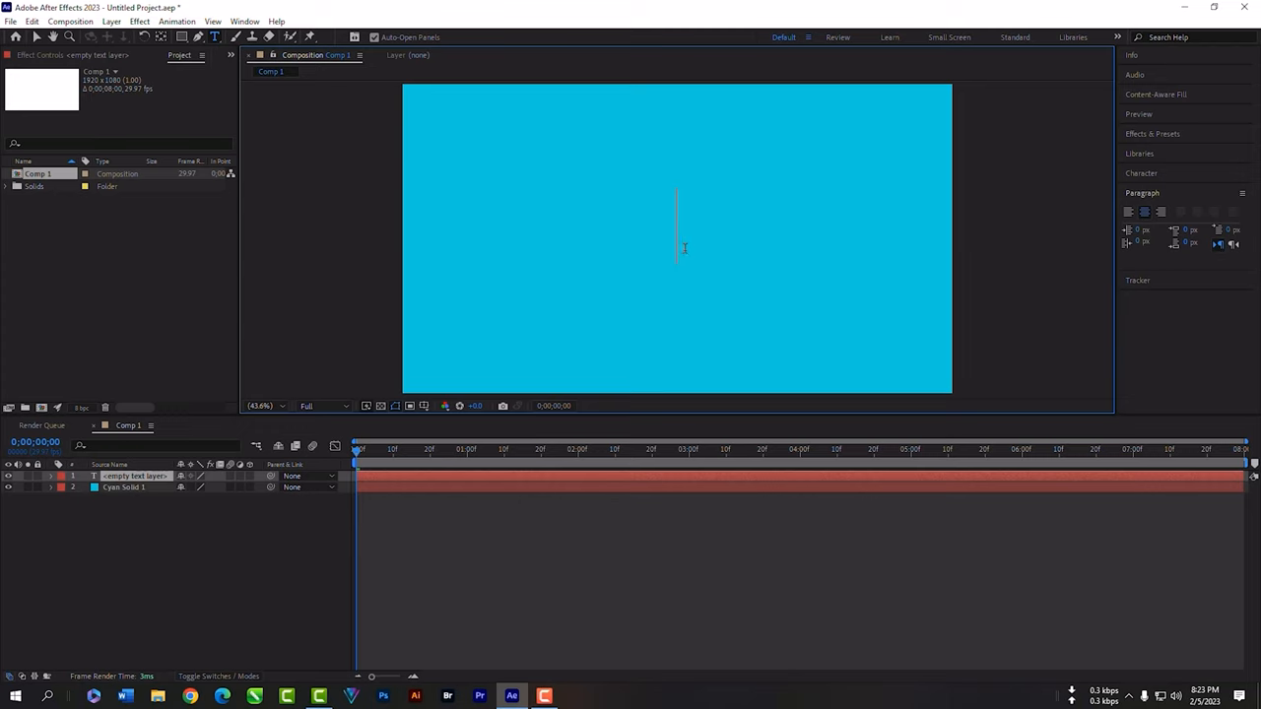
text(New Edge360)
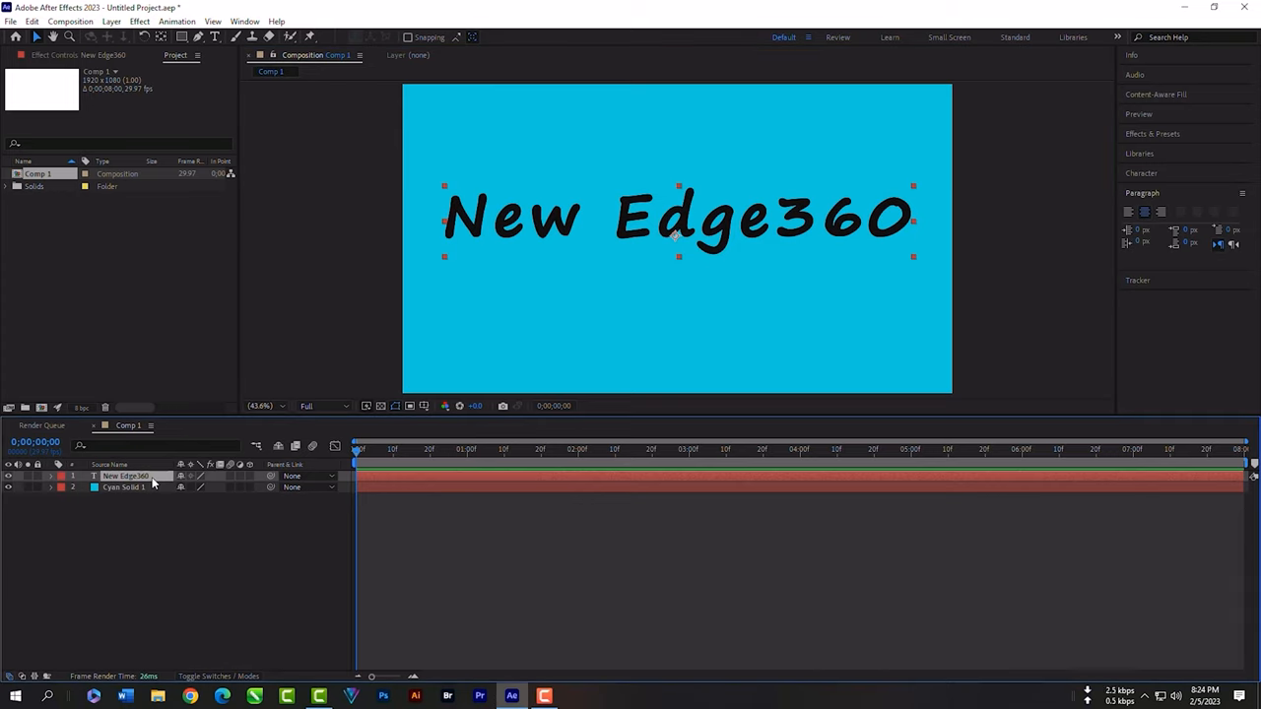
- Make the text layer 3D and add Animator 1 with X/Y/Z Rotation
click(51, 475)
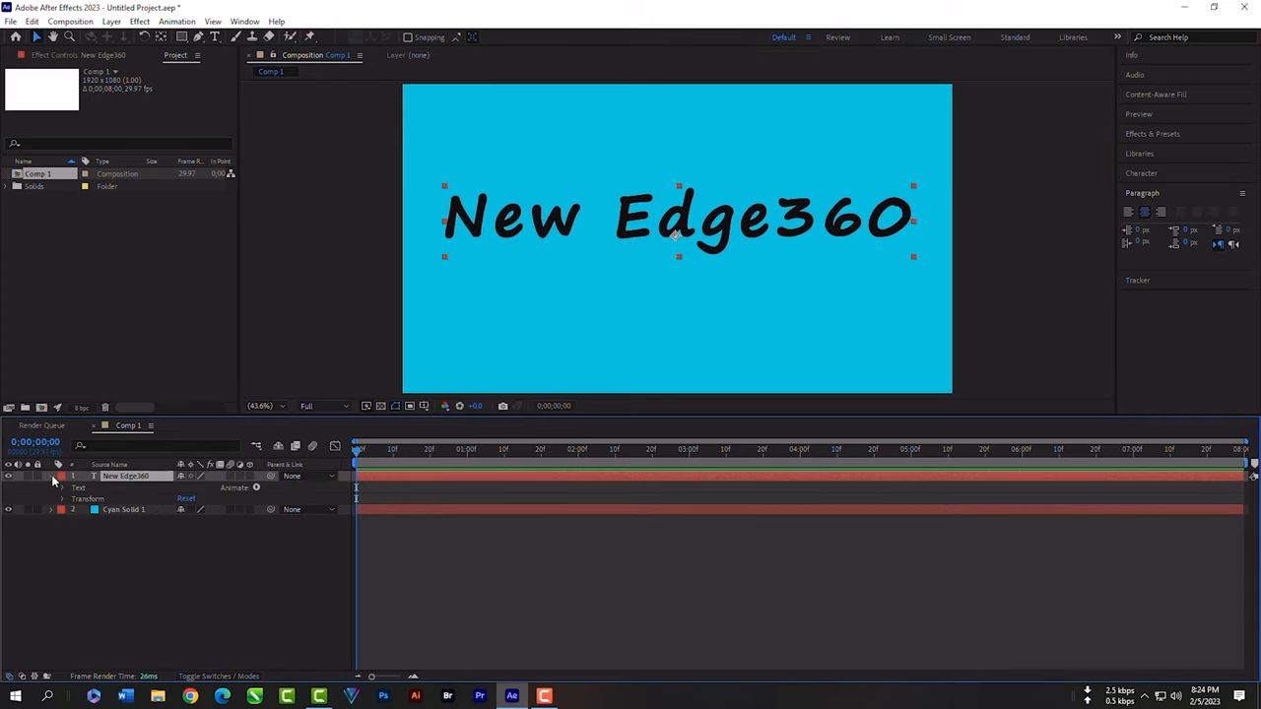
click(257, 488)
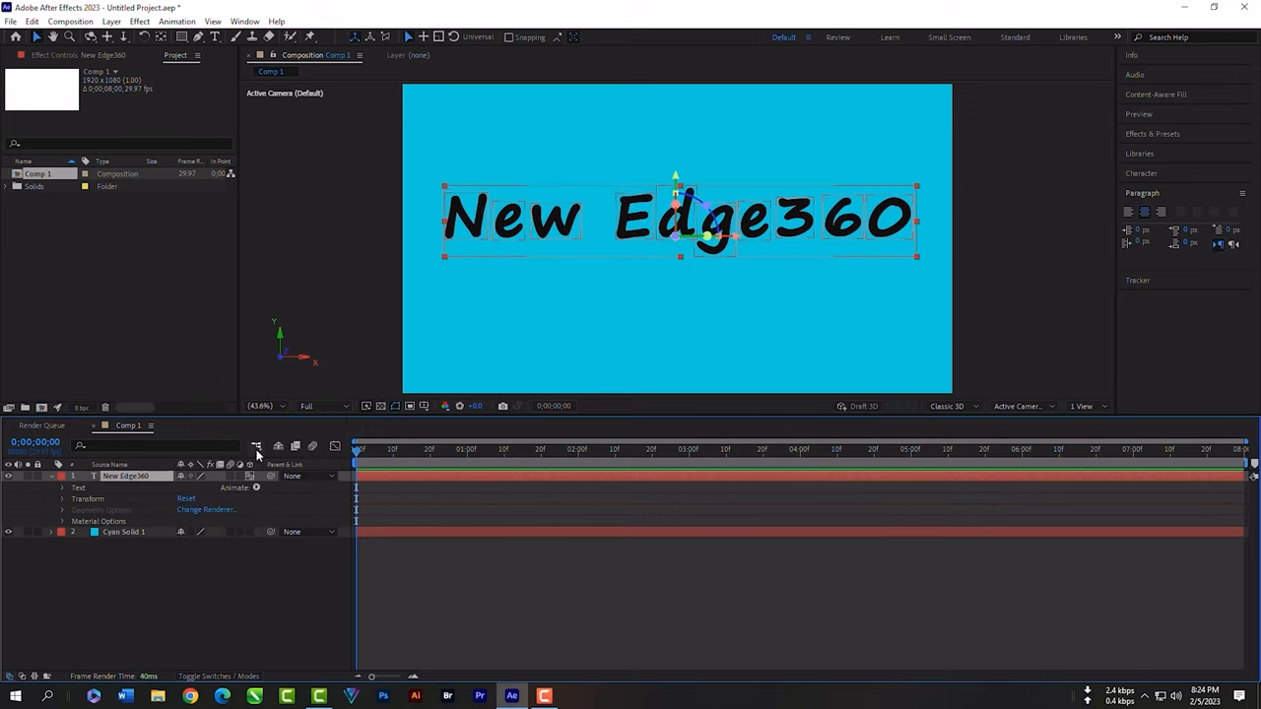
click(235, 486)
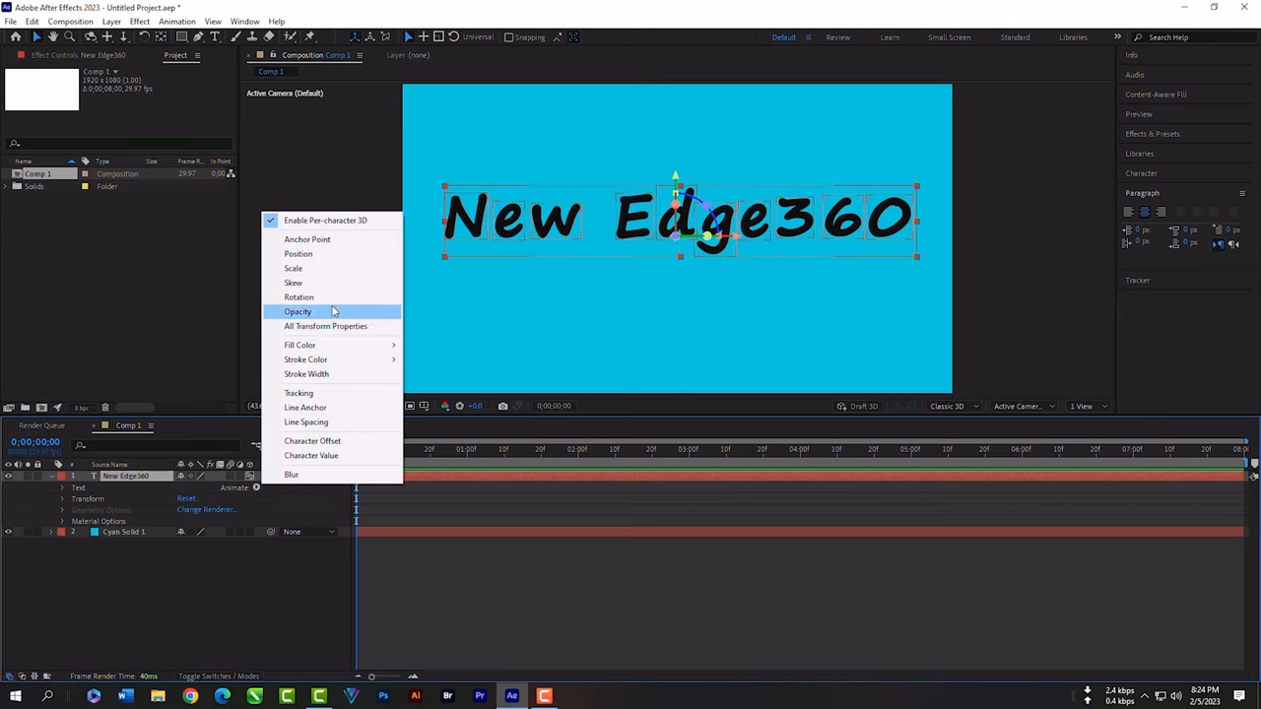
click(299, 296)
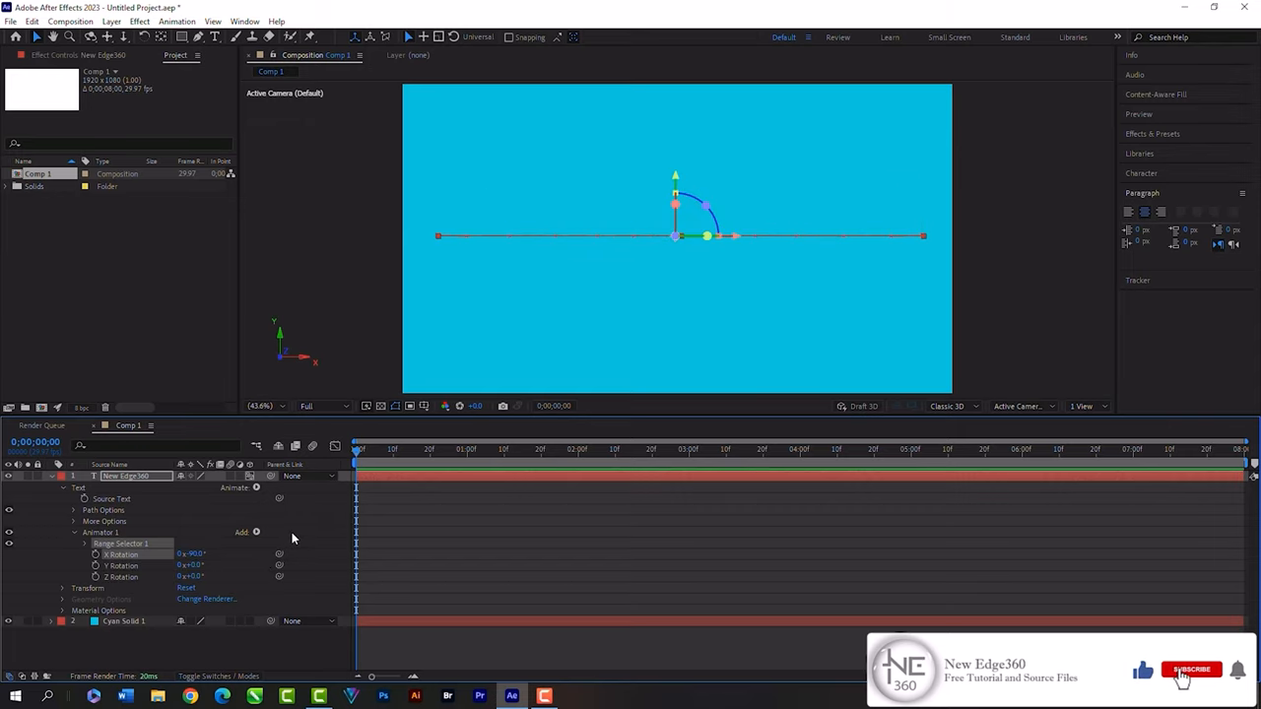
click(1190, 670)
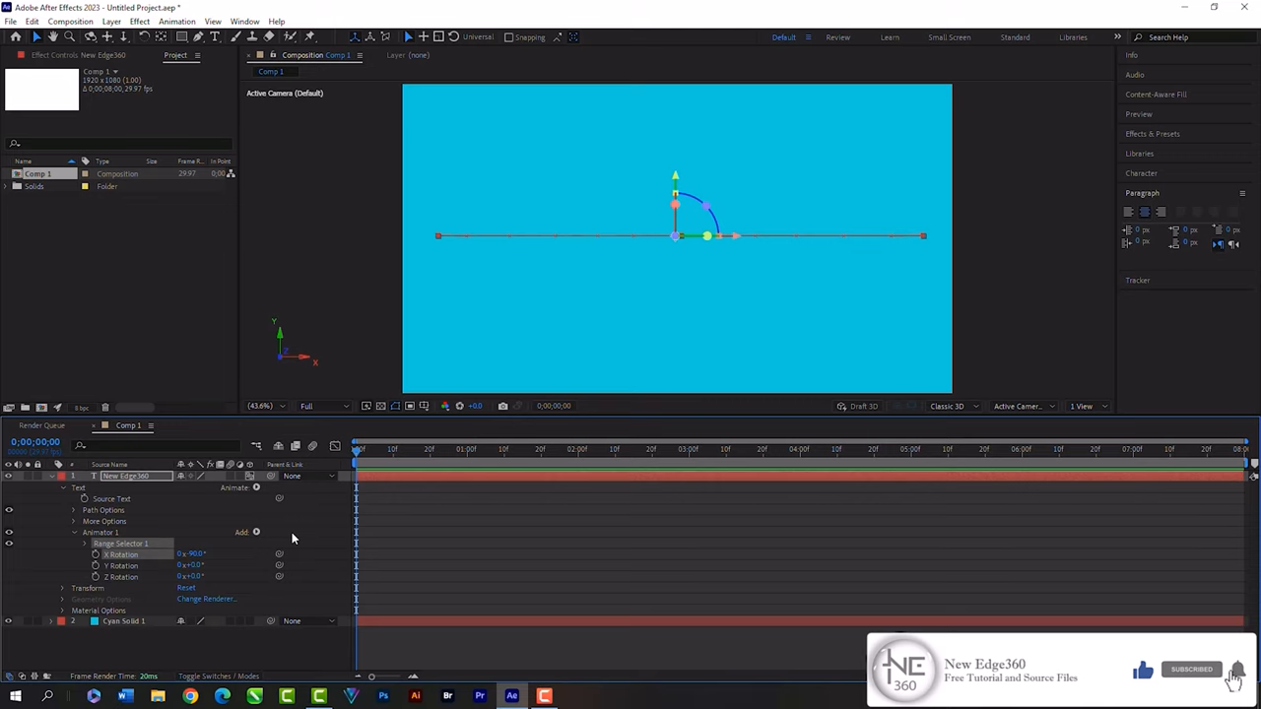
mouse_move(115, 538)
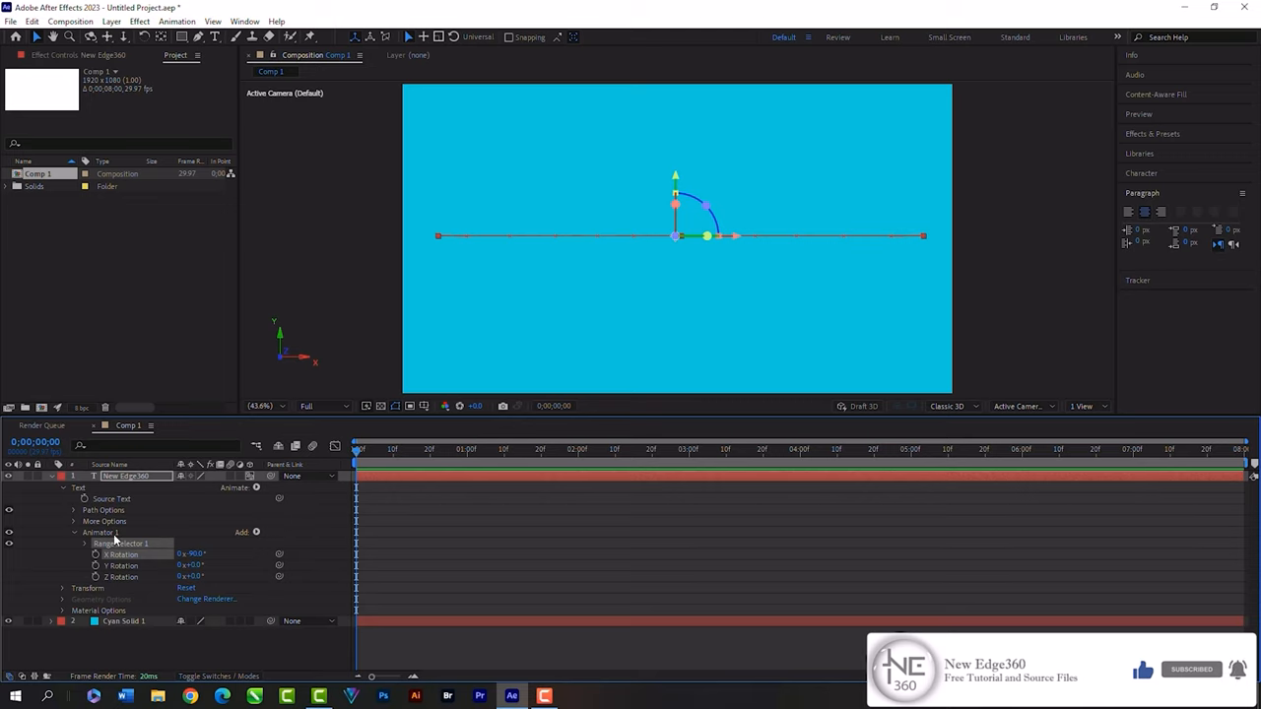
- Add Expression Selector 1 to Animator 1 and reveal its Amount expression
click(244, 532)
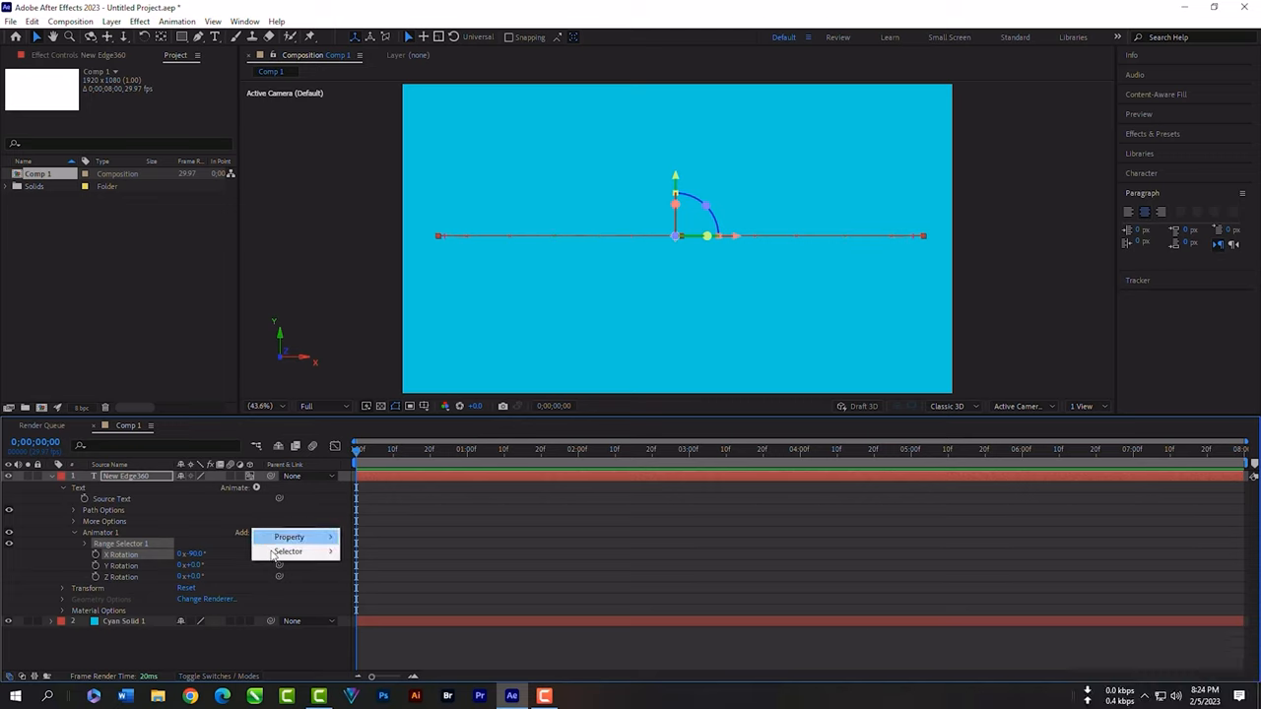
click(288, 552)
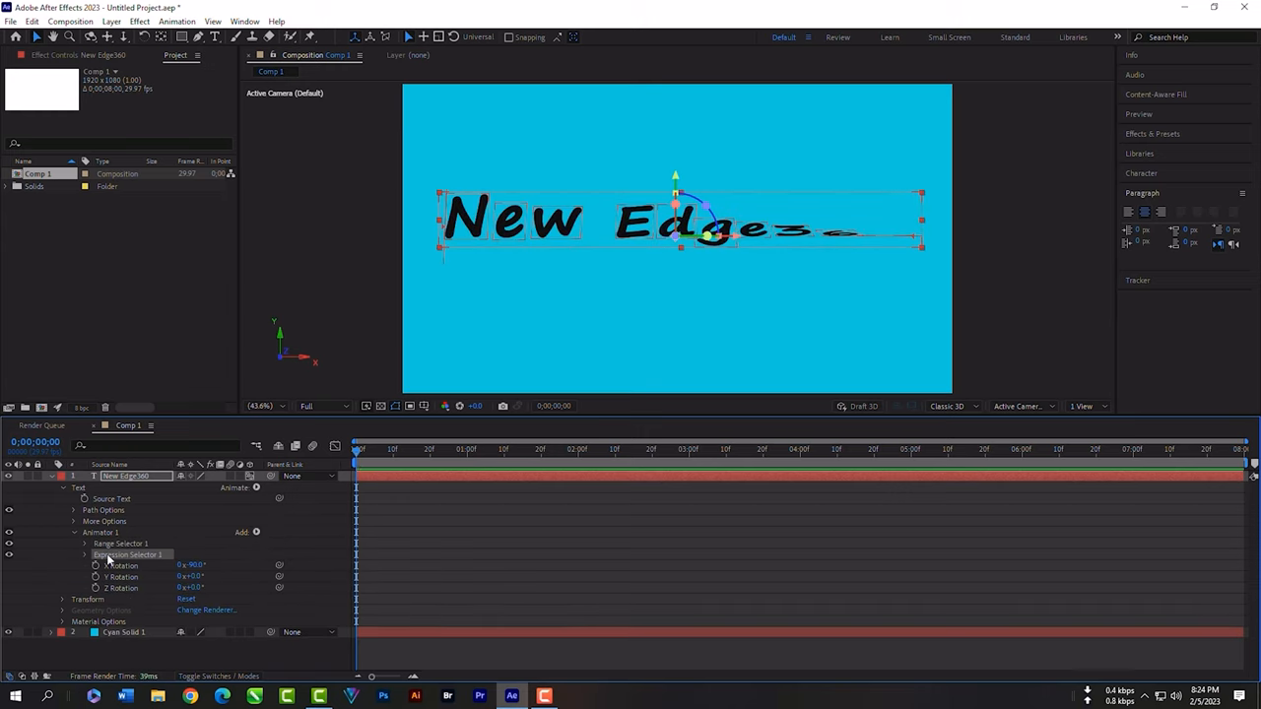
click(85, 555)
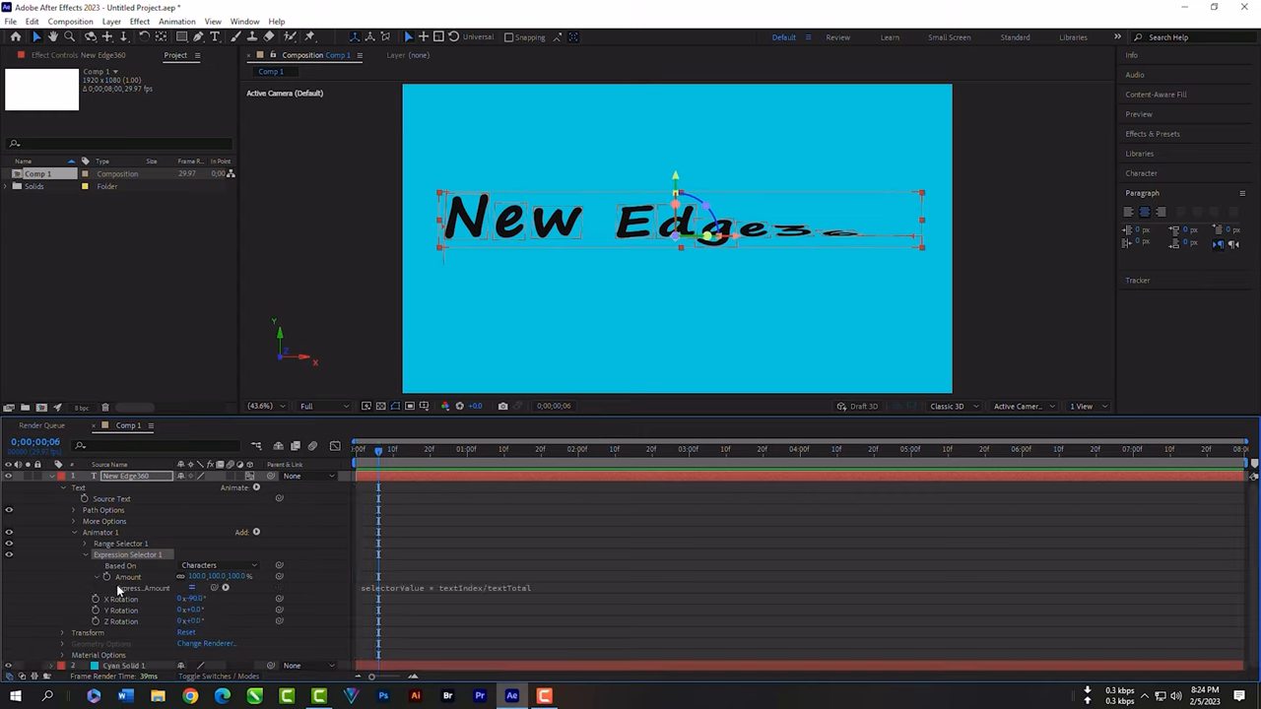
mouse_move(480, 589)
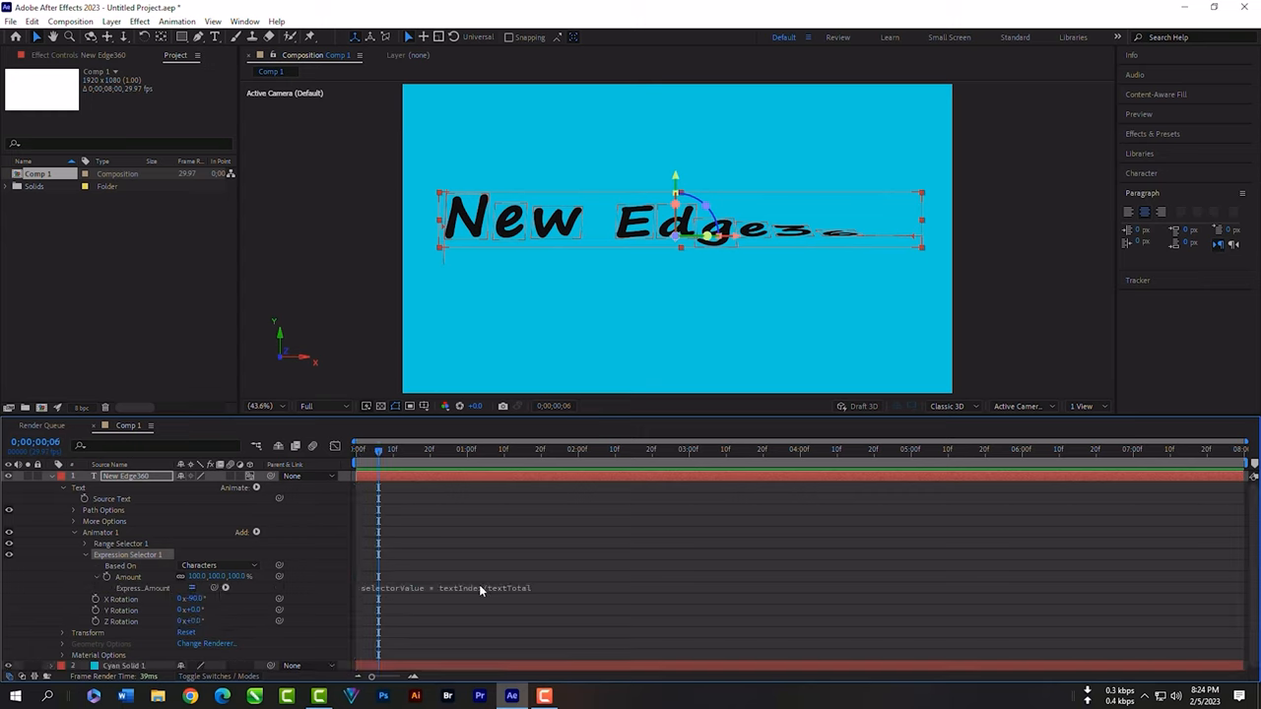
mouse_move(477, 589)
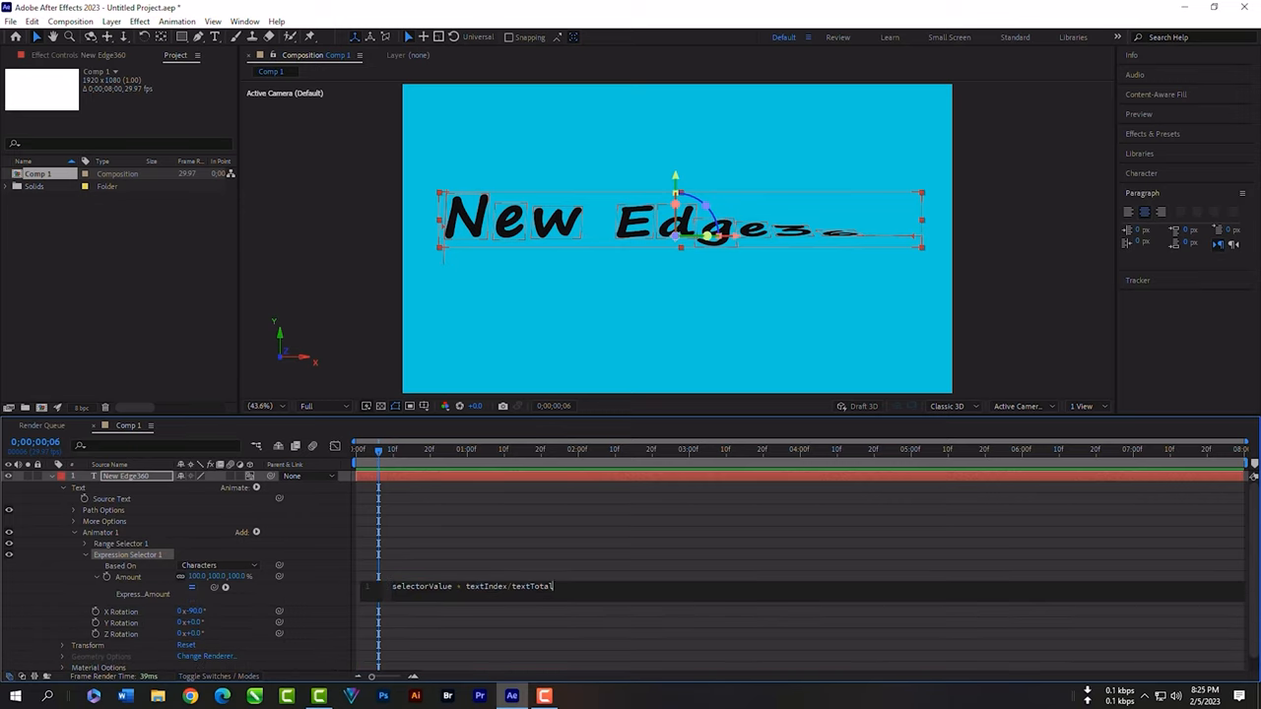
- Replace the default Amount expression with the easeOut-based per-character delay and preview it
triple_click(473, 587)
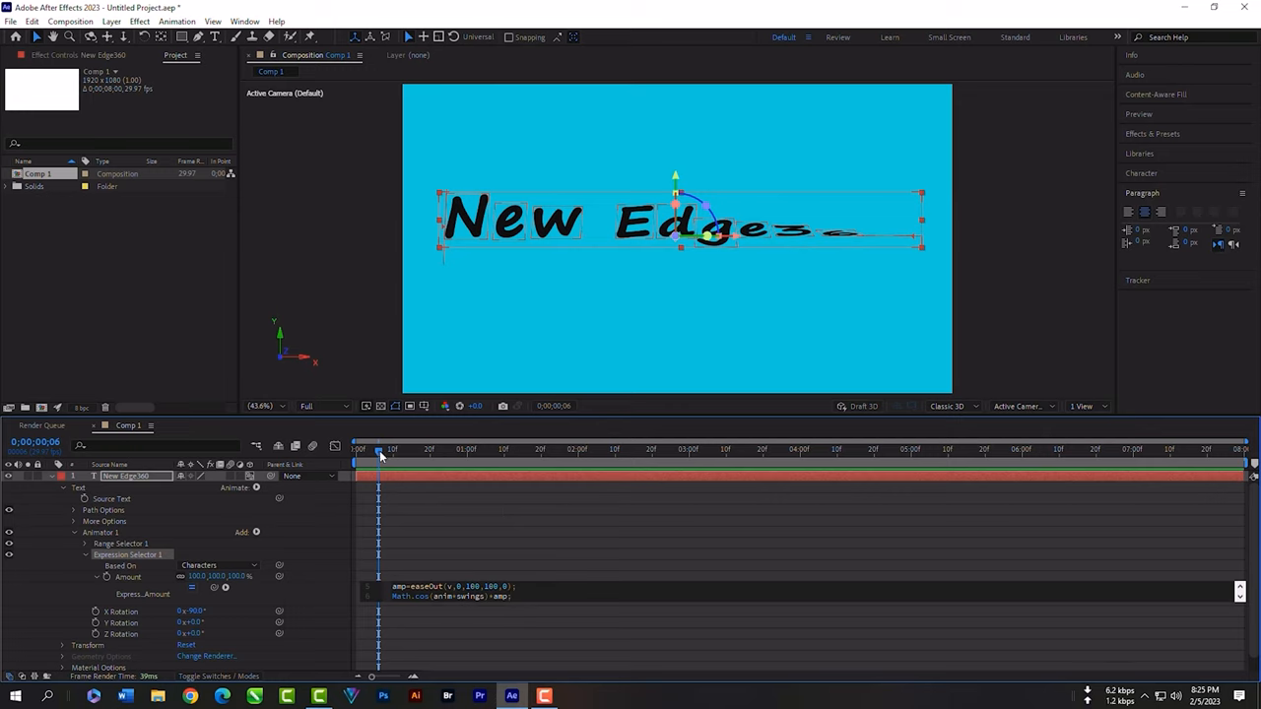
drag(383, 455, 402, 456)
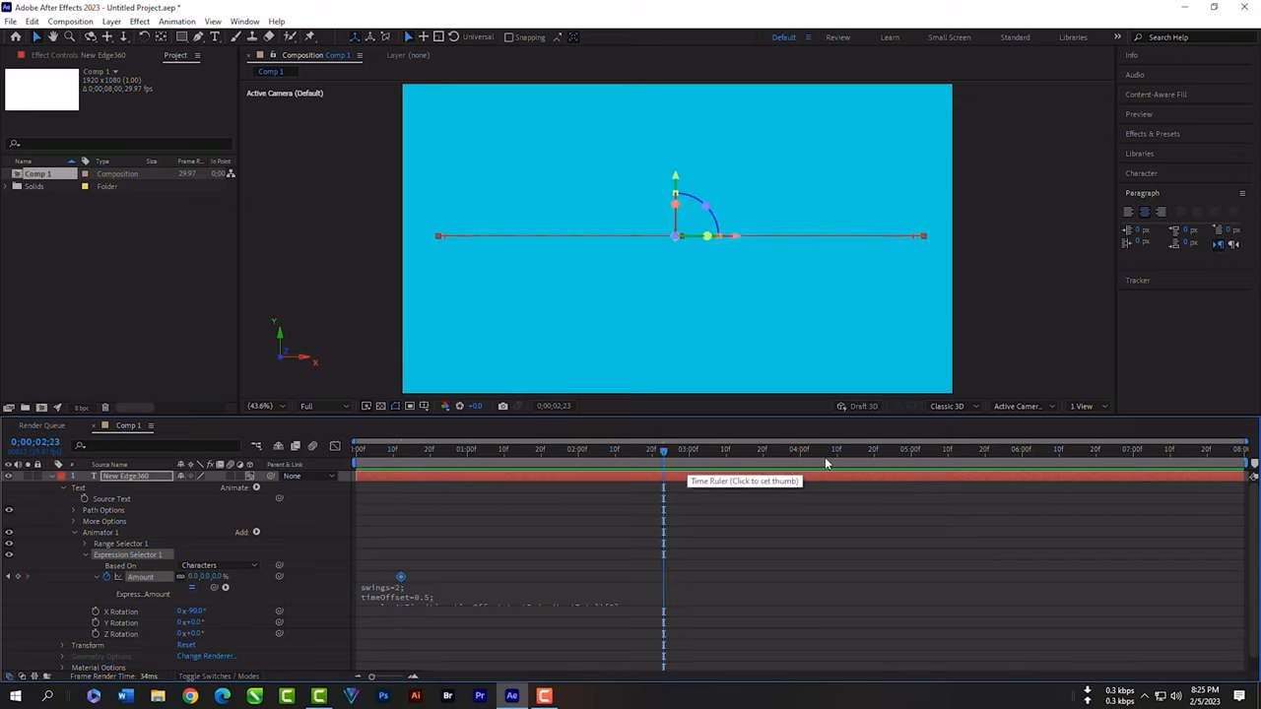
- Move to around 4 s and begin entering a new Amount percentage for a keyframe
click(843, 449)
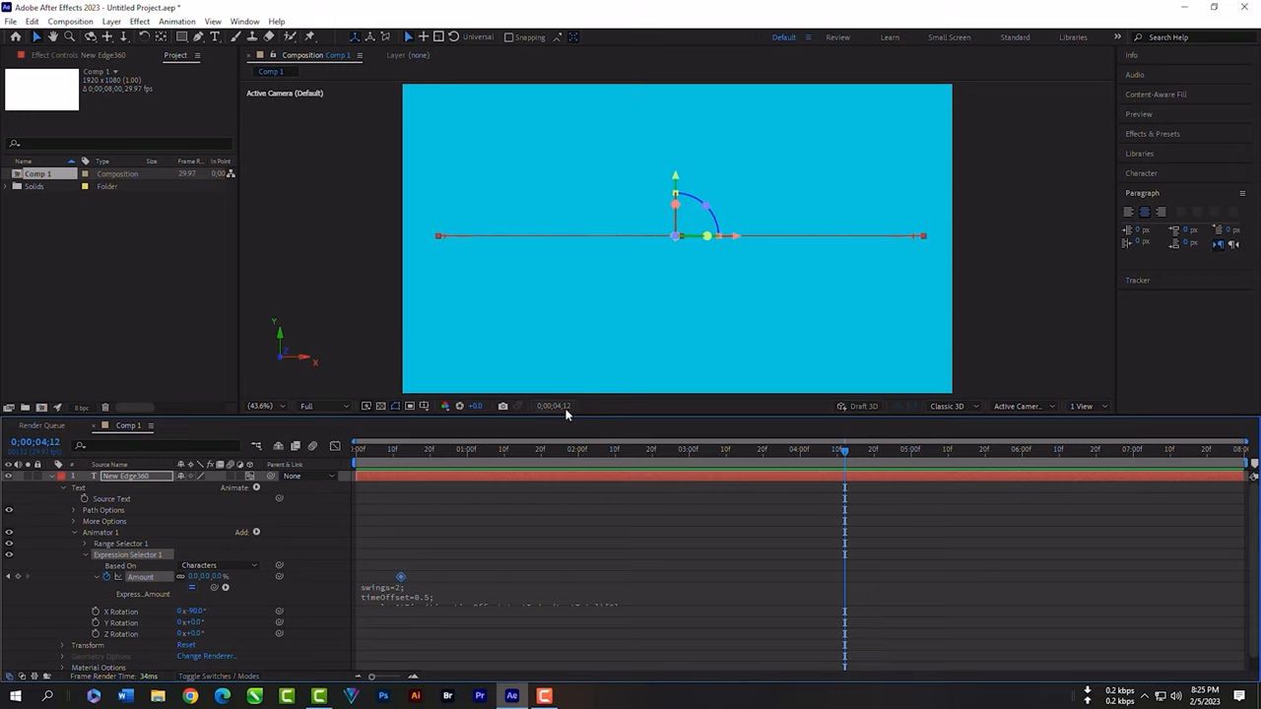
click(197, 576)
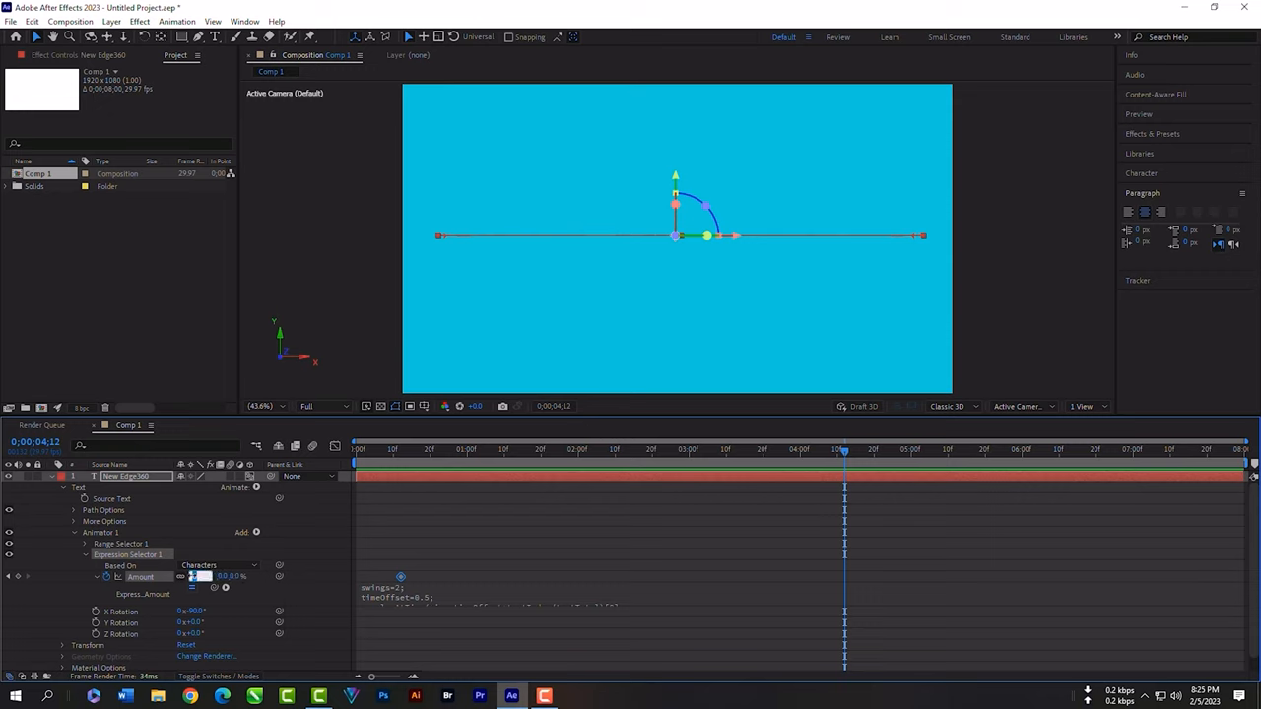